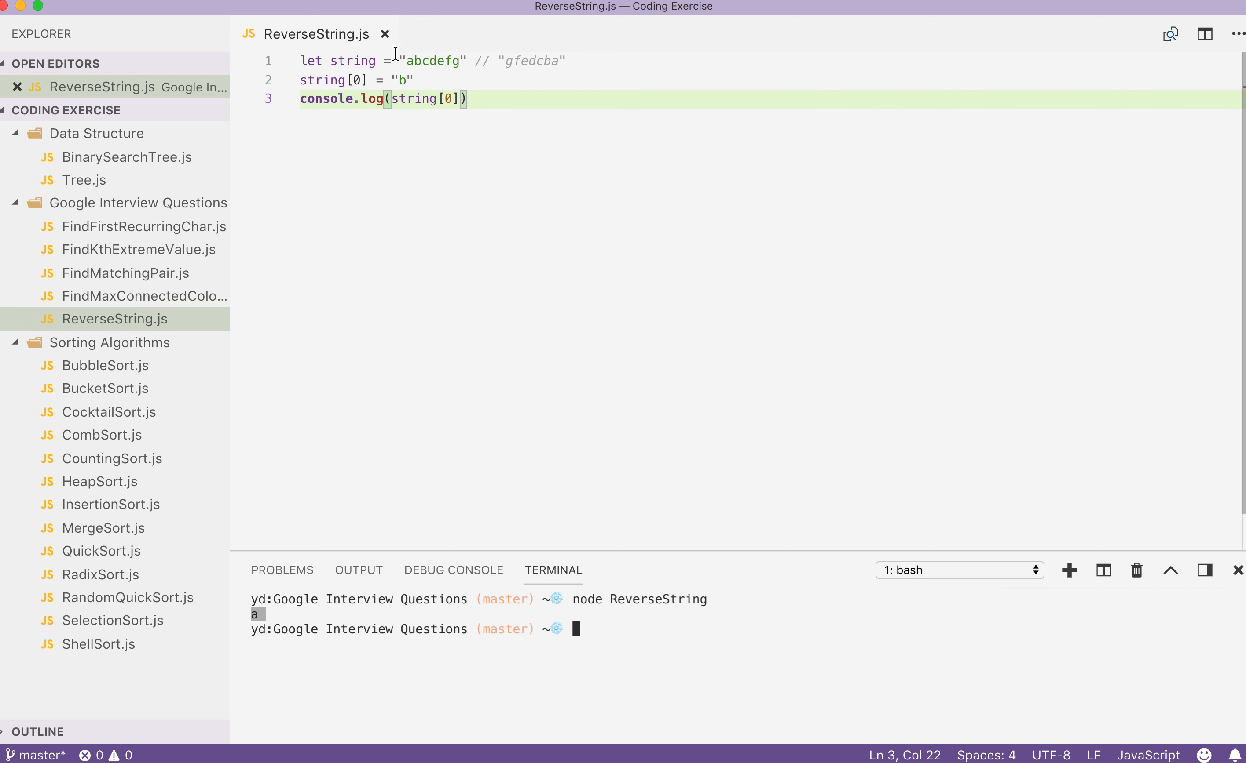
- Write let stringArray = string.split('') and run node ReverseString to print b
type(".slice()")
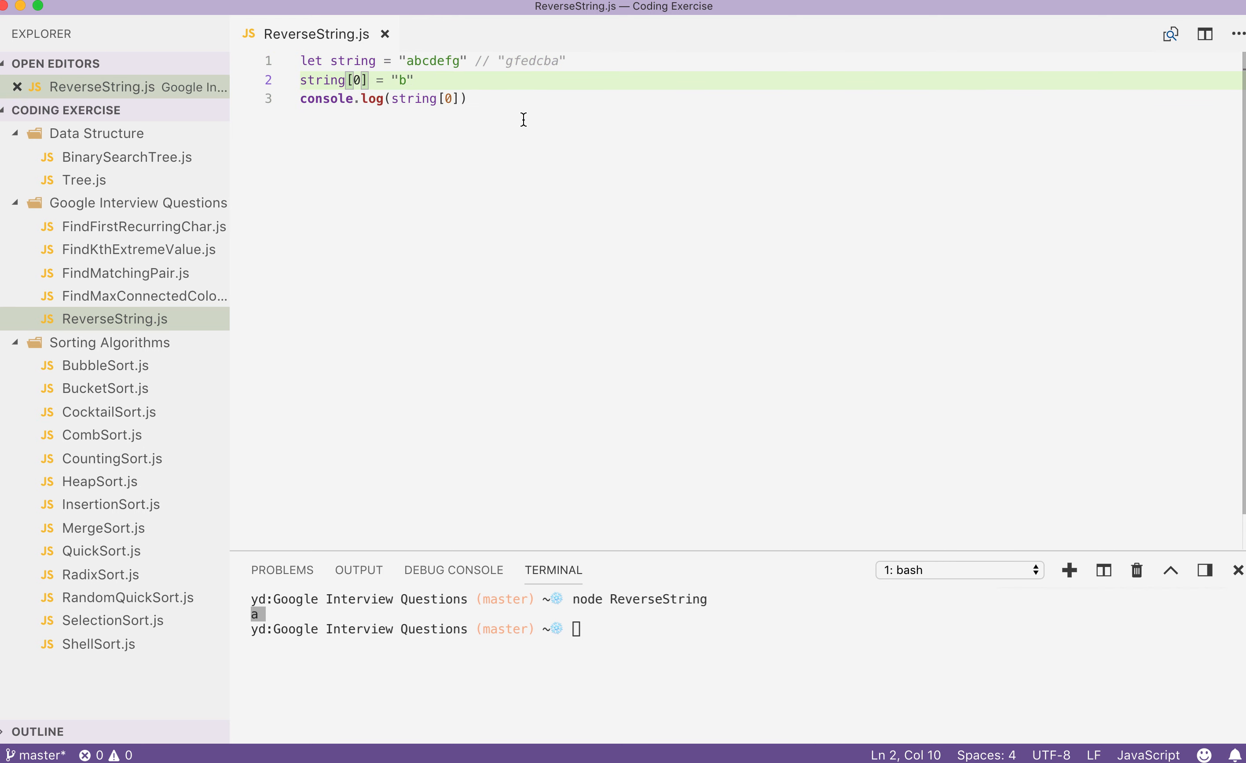
type("let stringArray = string.split(")
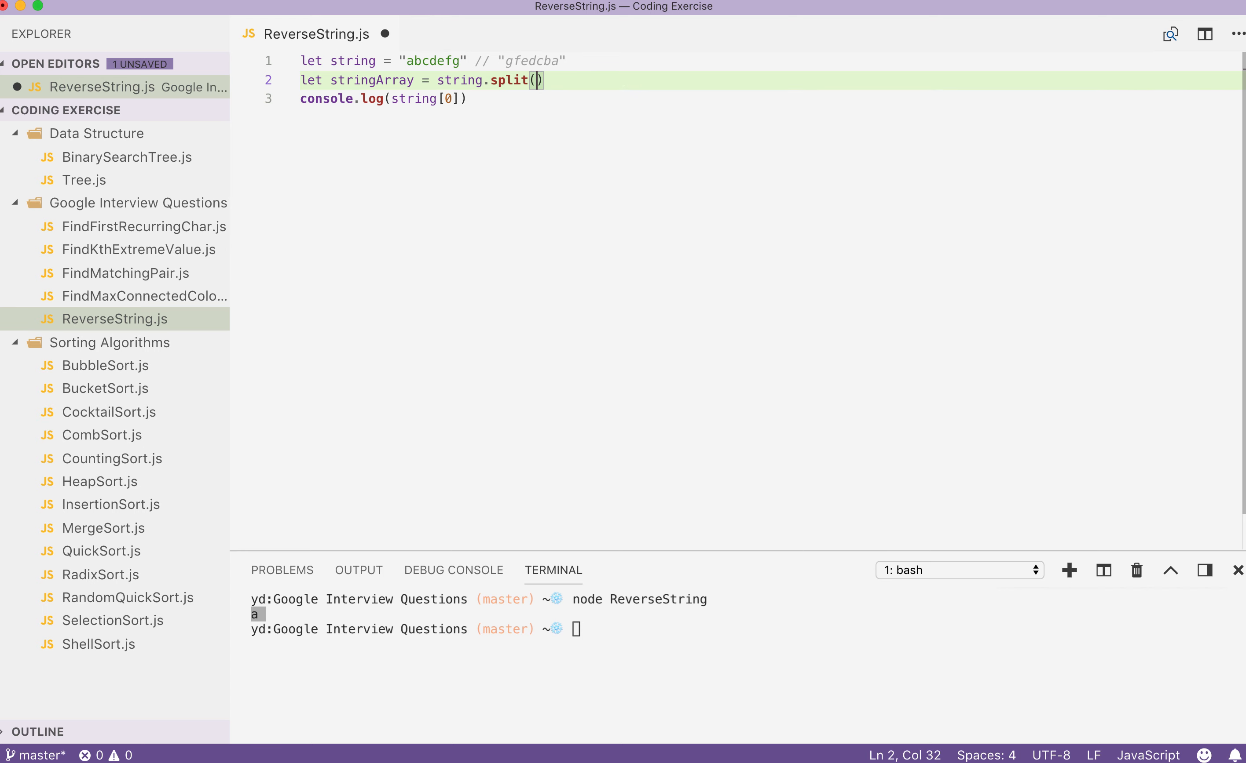
type("''")
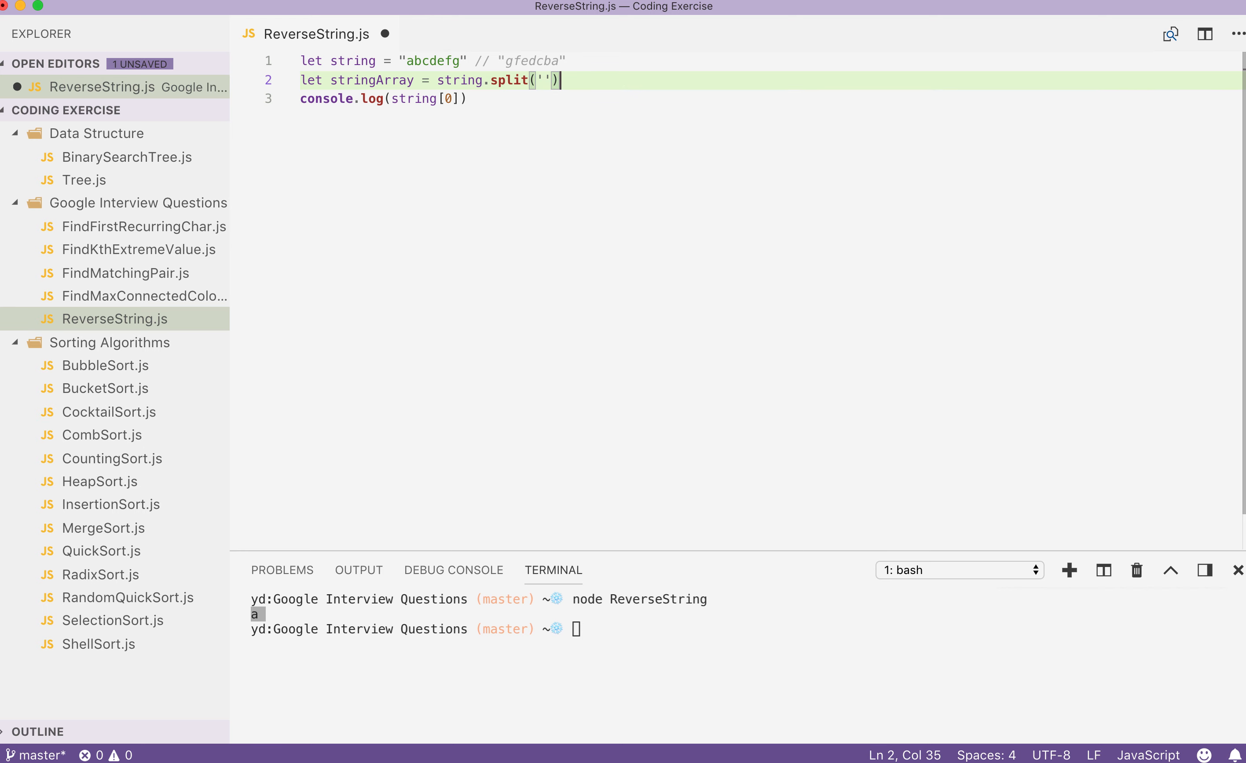
type("stringArray[0] = \"b")
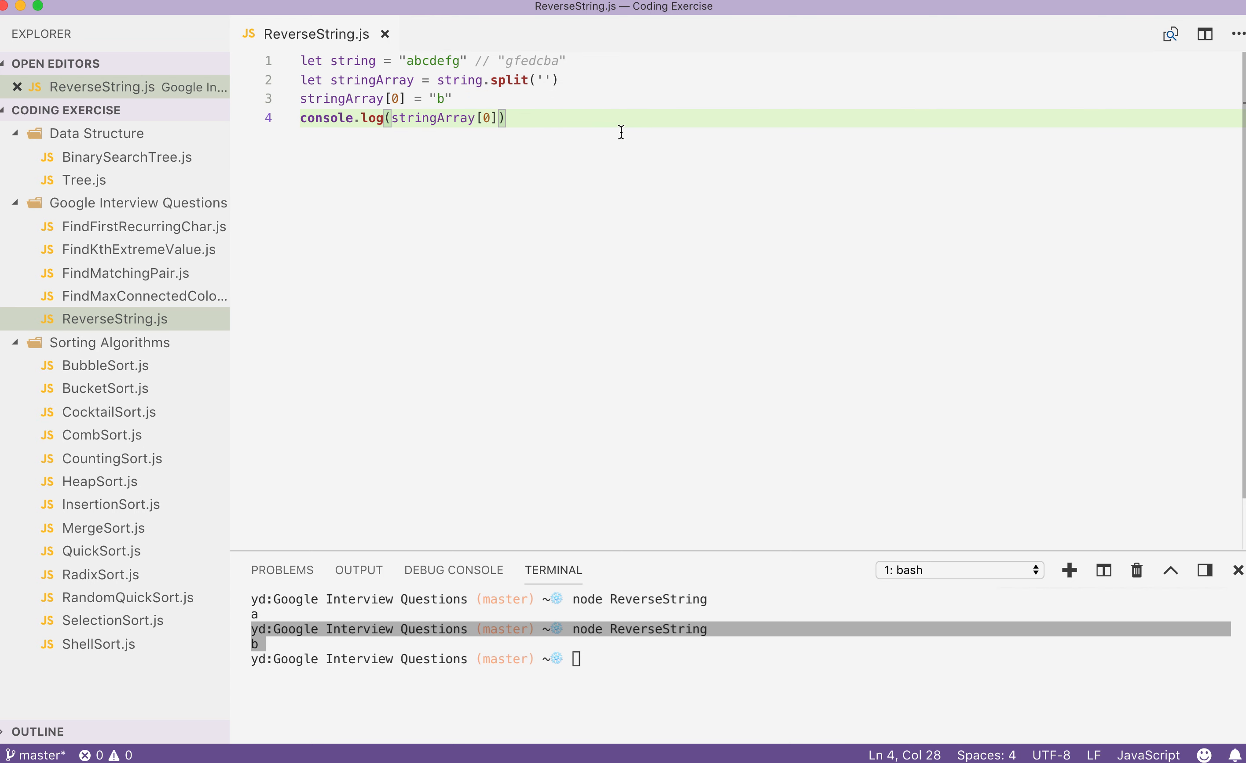
left_click(348, 61)
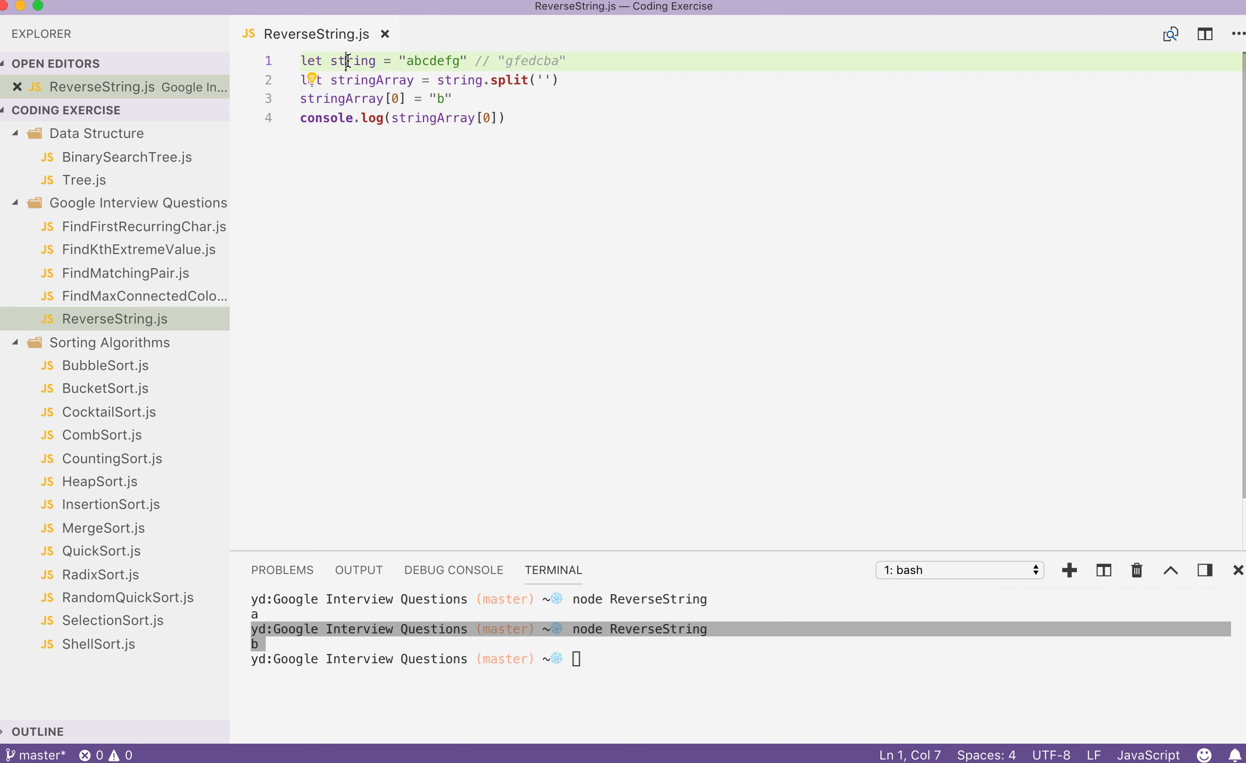
- Write function reverseString(inputArray) with a length < 2 guard and an inner recursive reverse
type("function reverseString(inputArray){")
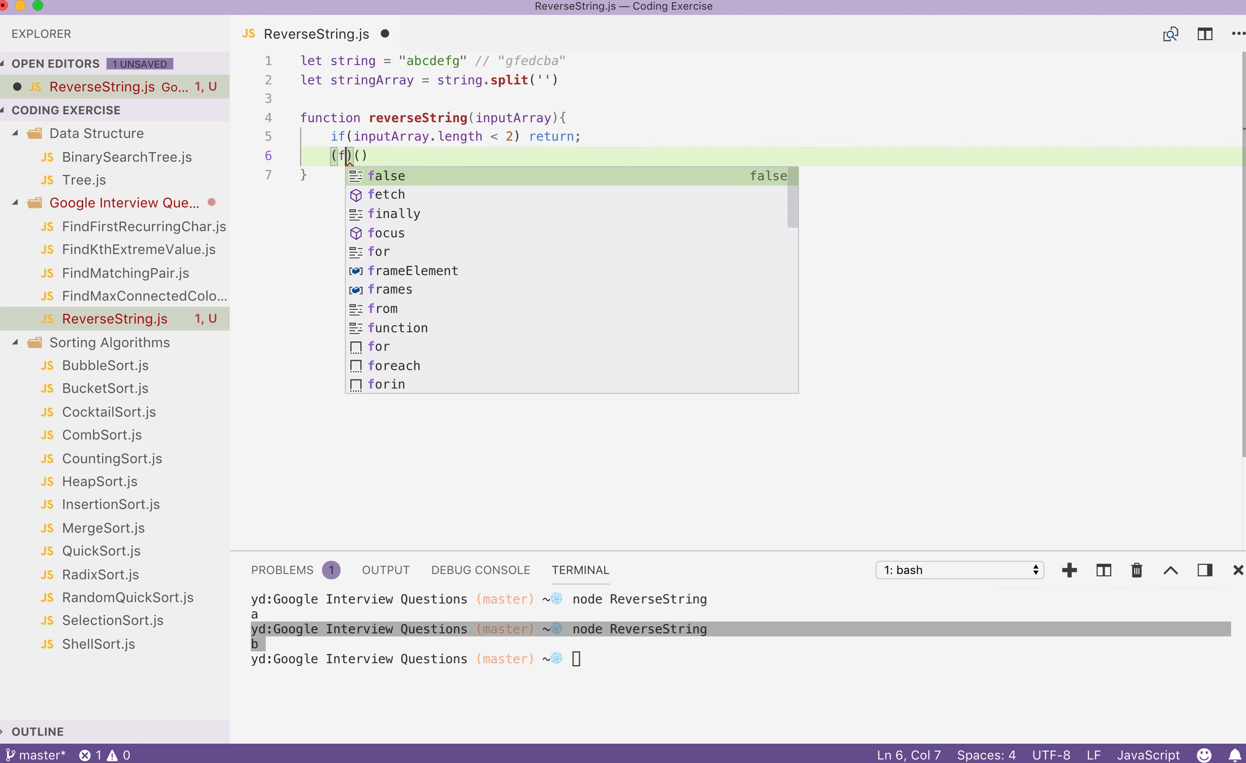
type("unction reverse(left, right")
type("if(left >= right) return")
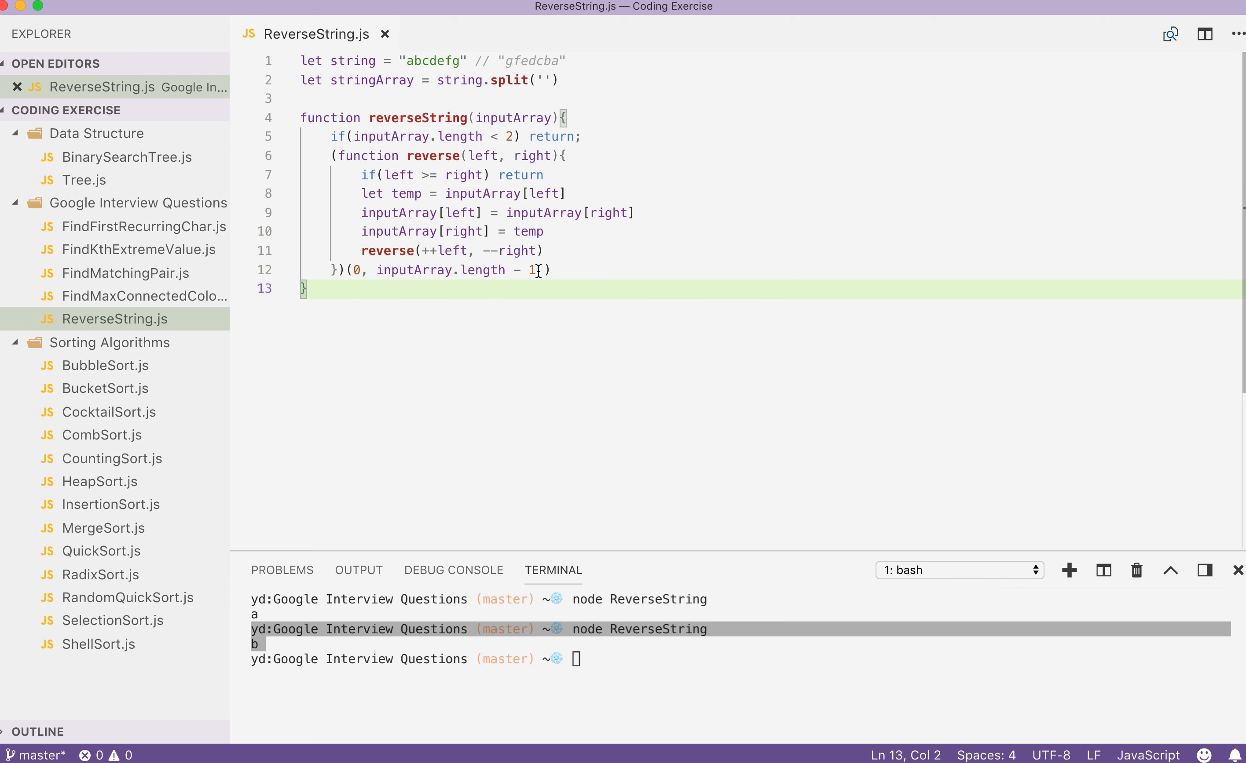
- Log the reversed stringArray and add string = stringArray.join('') to print gfedcba
type("console.log(")
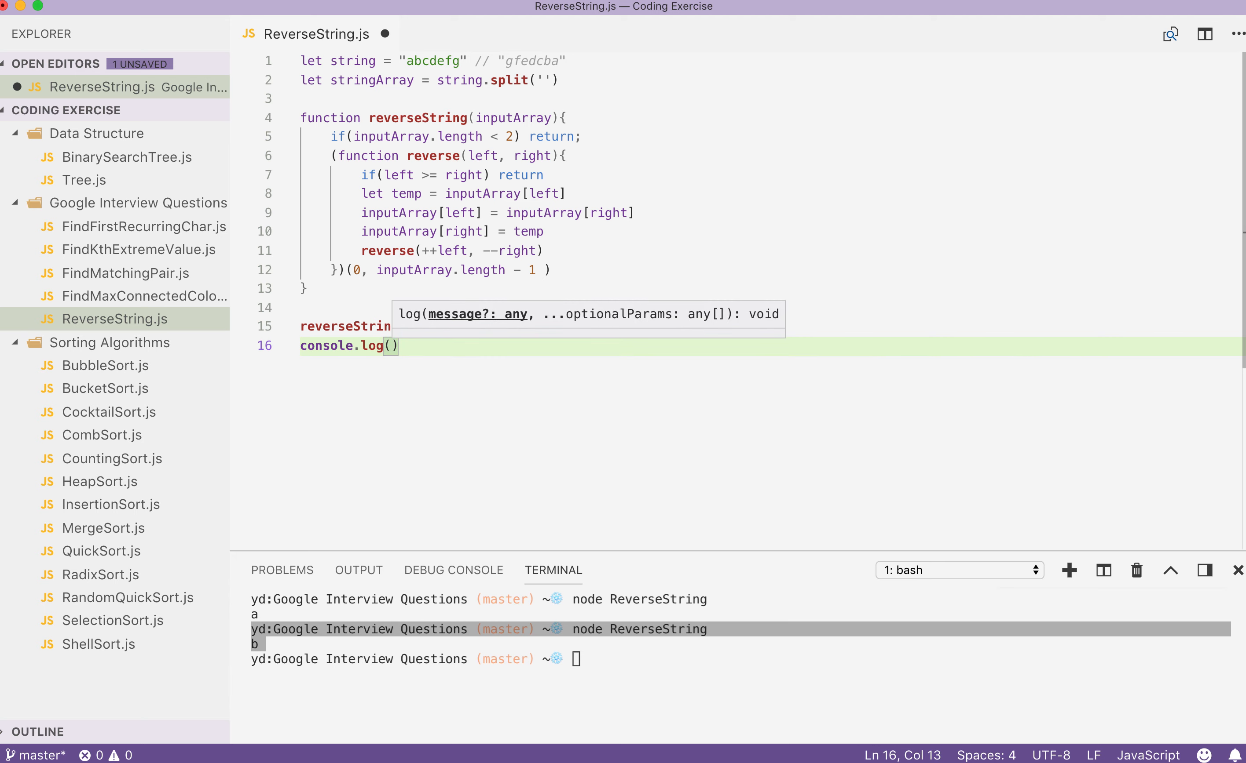
type("stringArray")
left_click(741, 660)
type("node ReverseString")
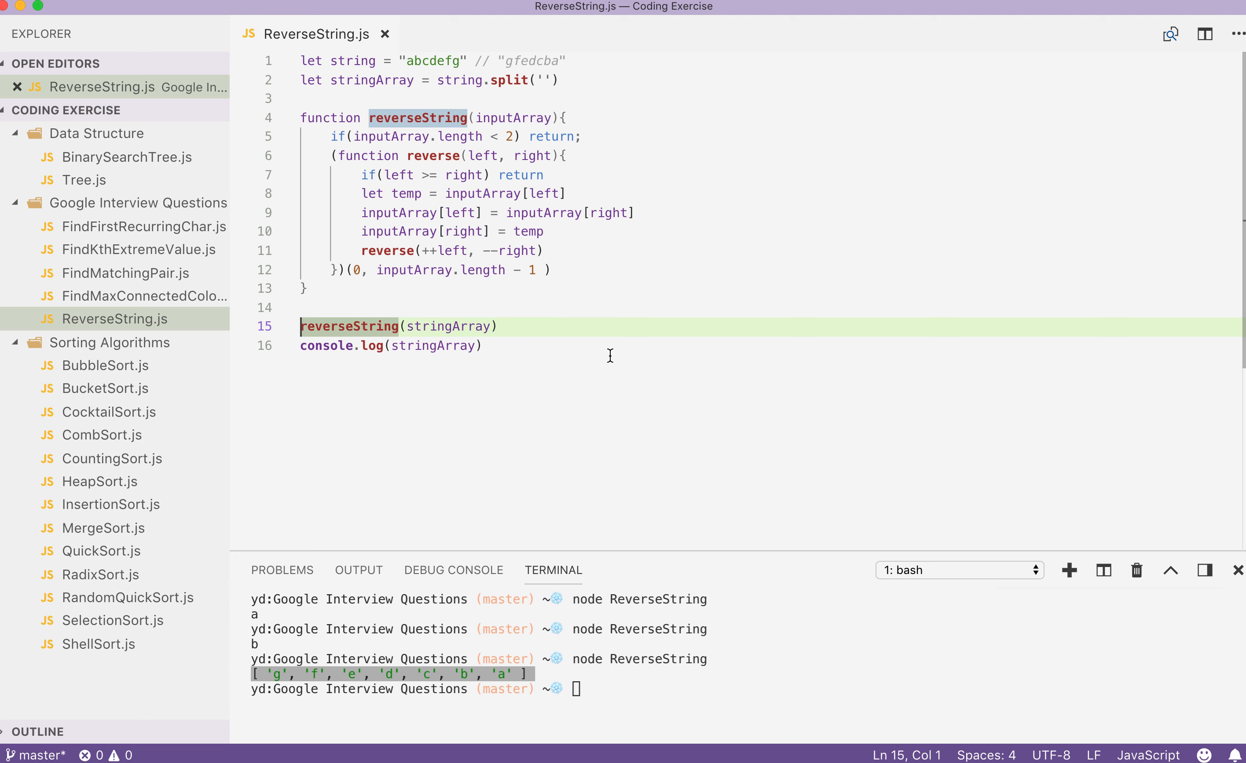
type("string = stringArray.join('")
type("if(inputArray.length < 2) return;")
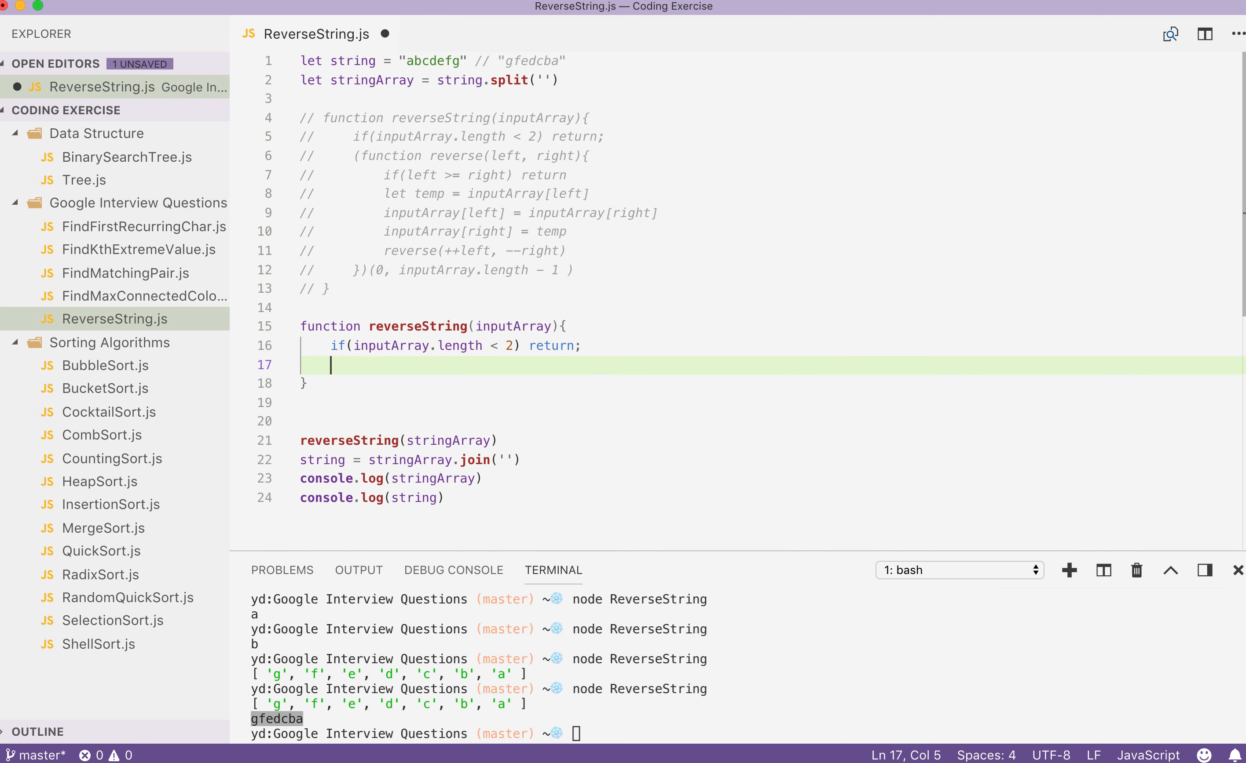
- Write the push-based reverseString with let result = [], recursive reverse(currentIndex), and inputArray = result
type("let result = []")
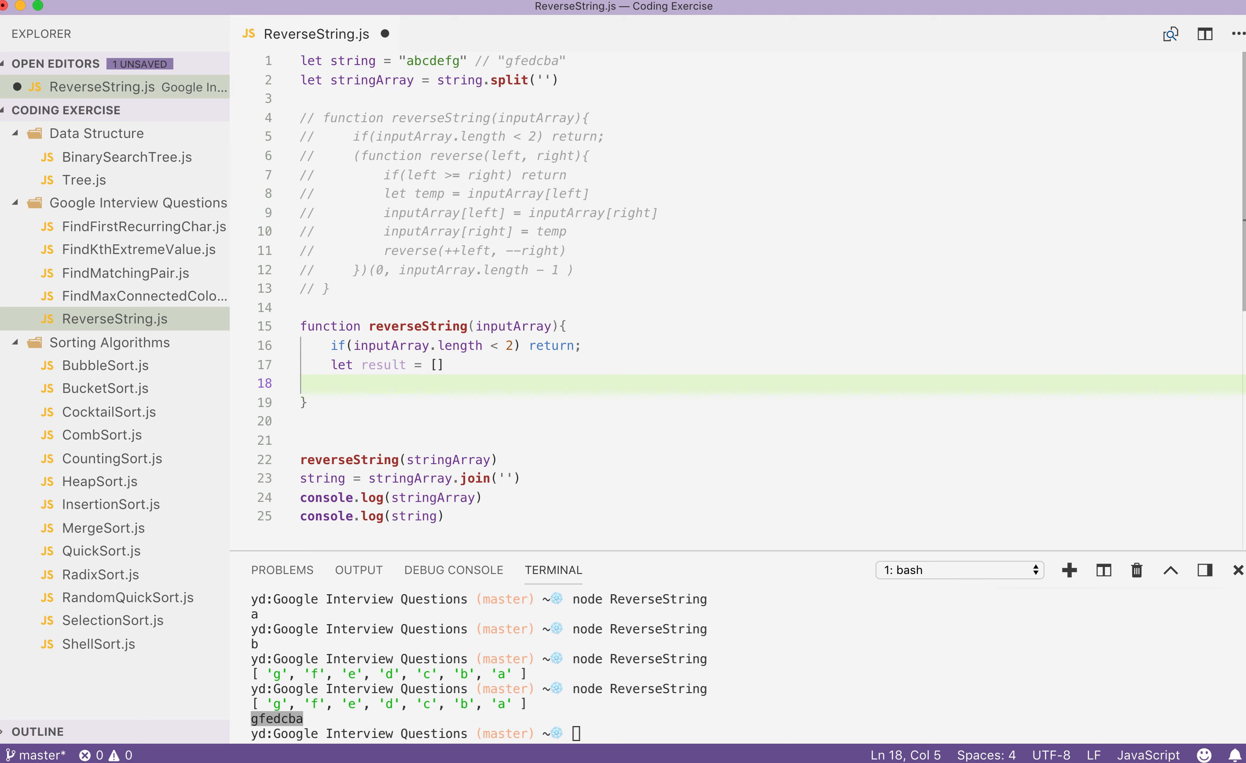
type("(")
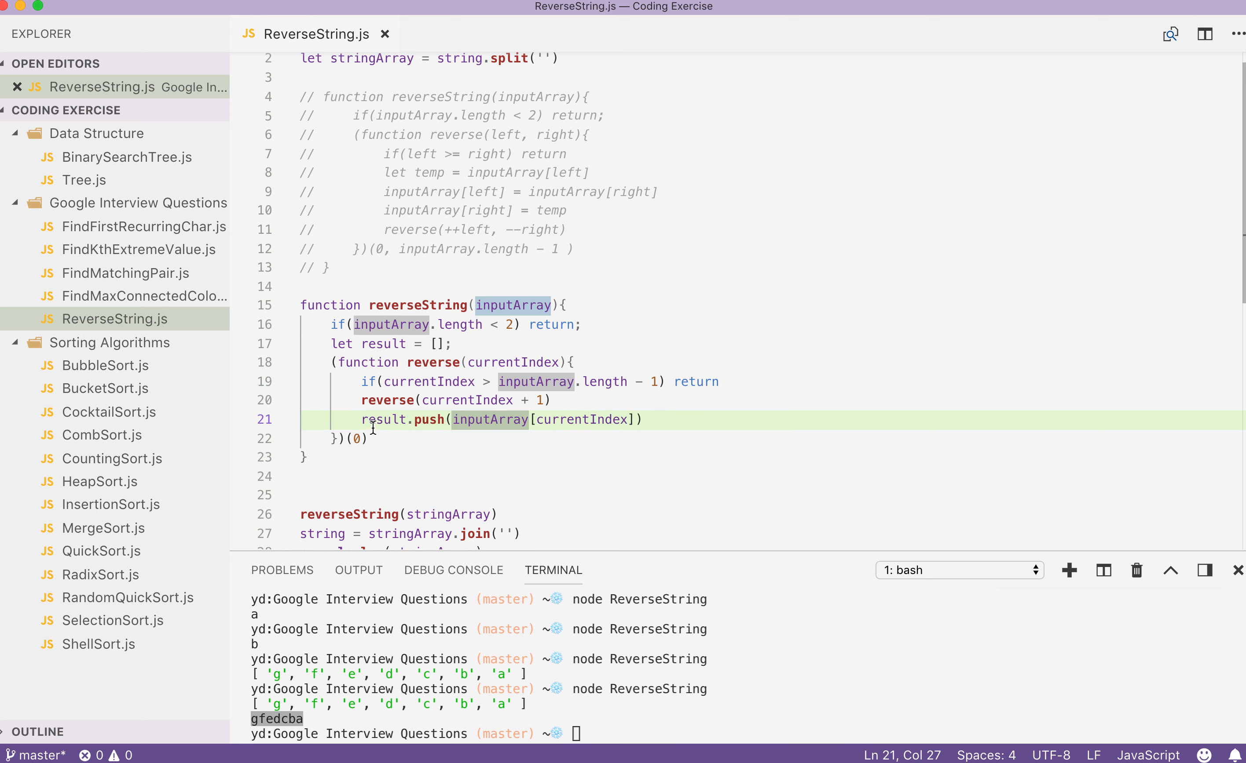
type("inputArray = result")
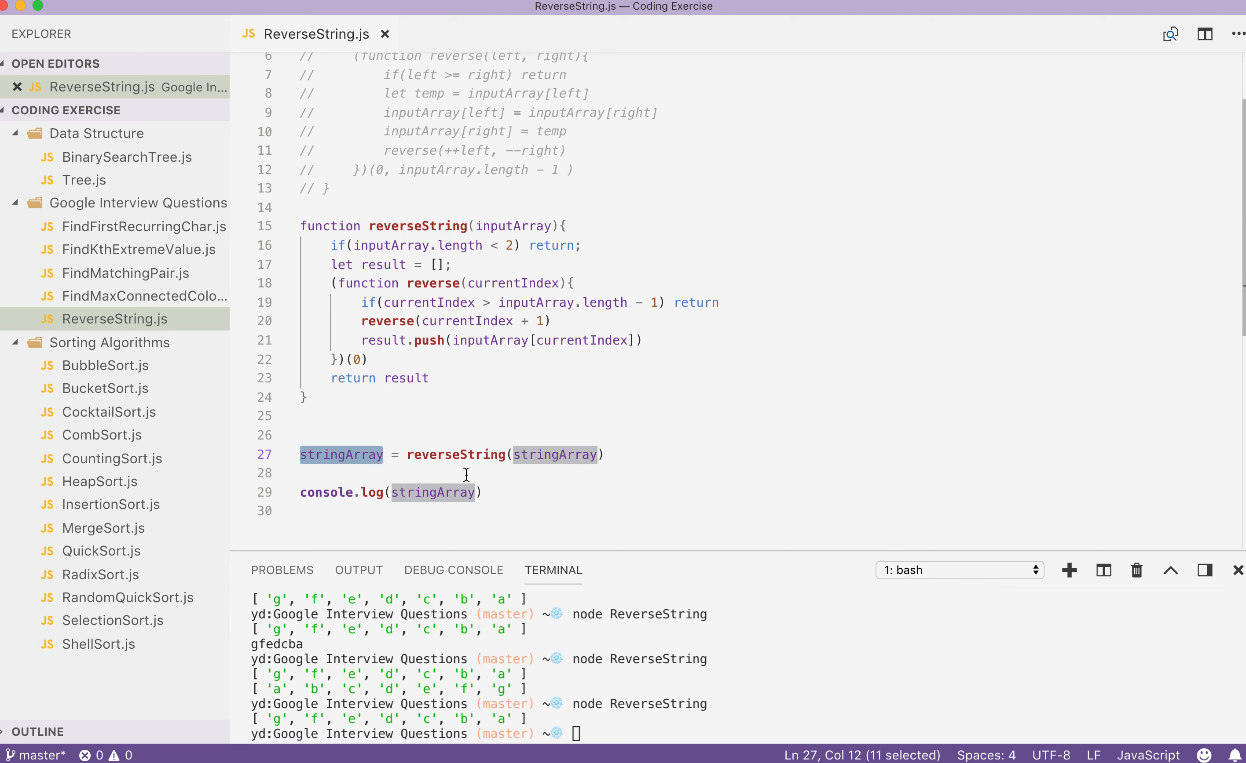
mouse_move(381, 645)
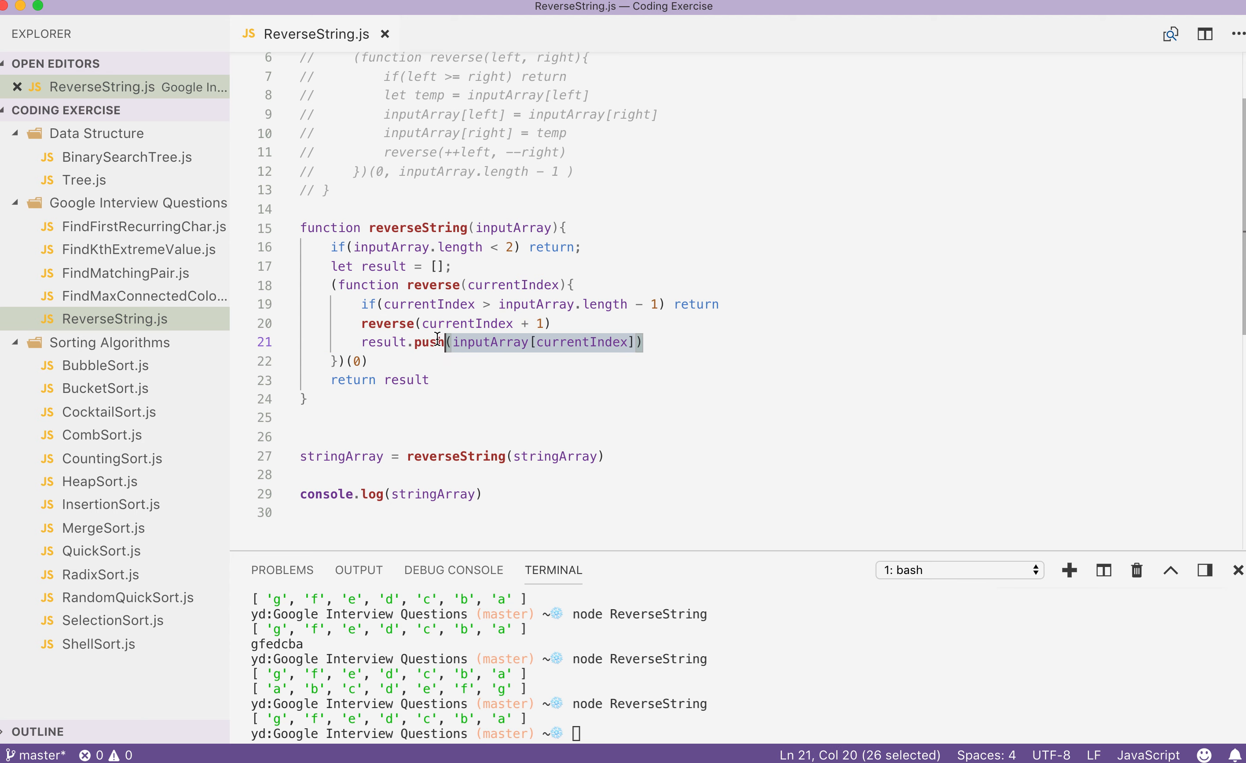
left_click(495, 342)
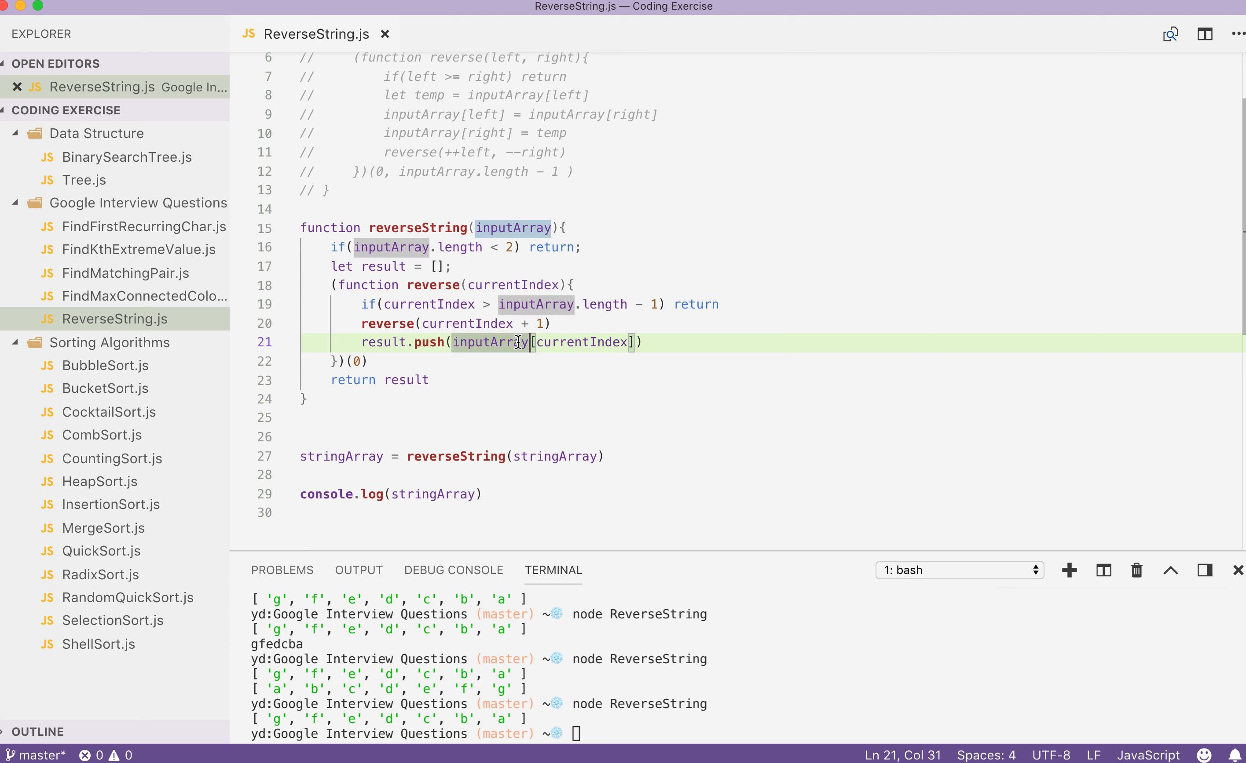